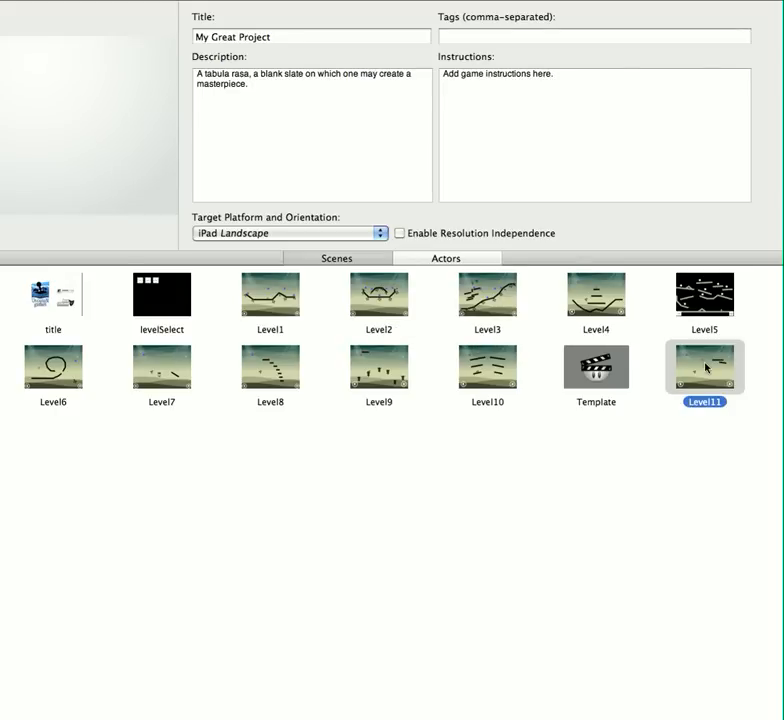
- Open the Level11 scene in the scene editor from its thumbnail
double_click(704, 368)
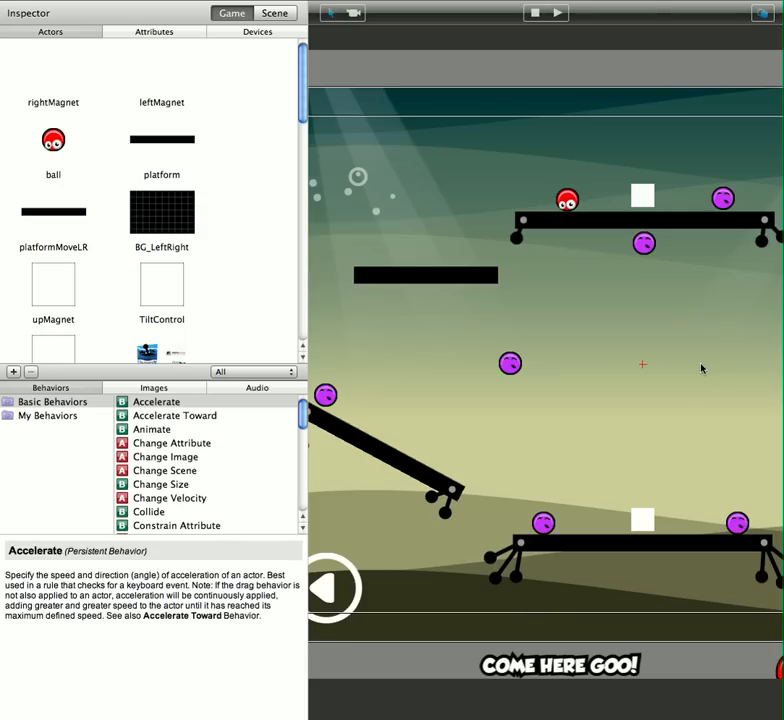
mouse_move(316, 316)
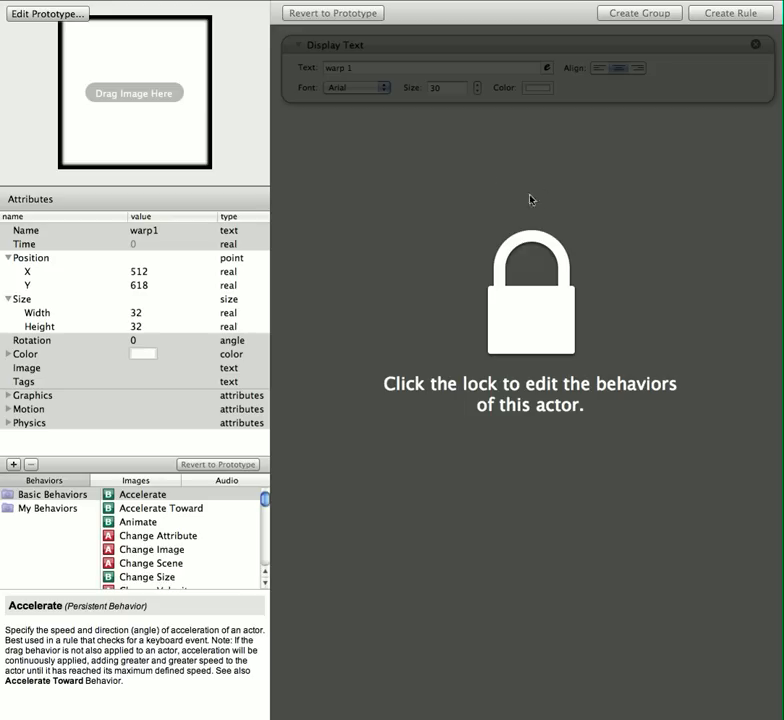
mouse_move(210, 236)
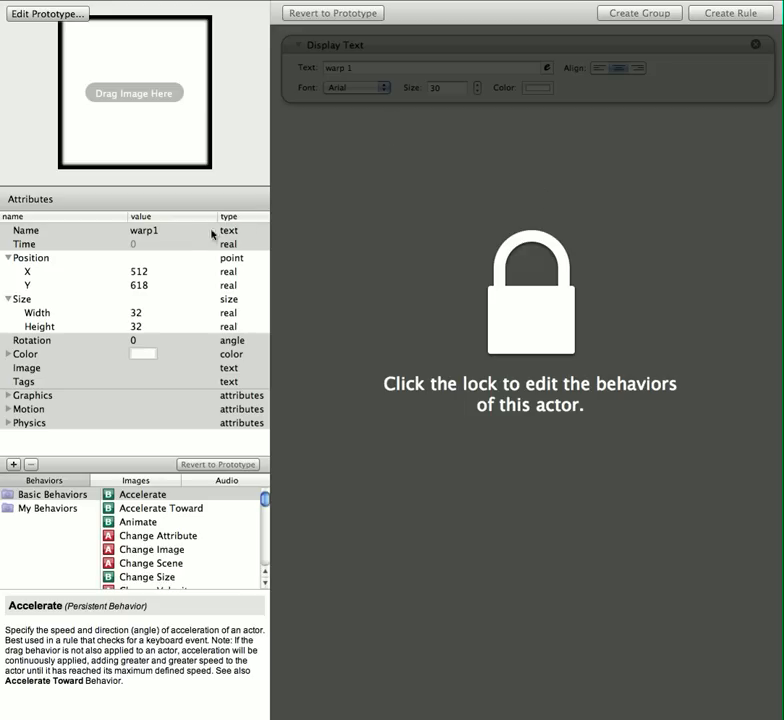
mouse_move(142, 280)
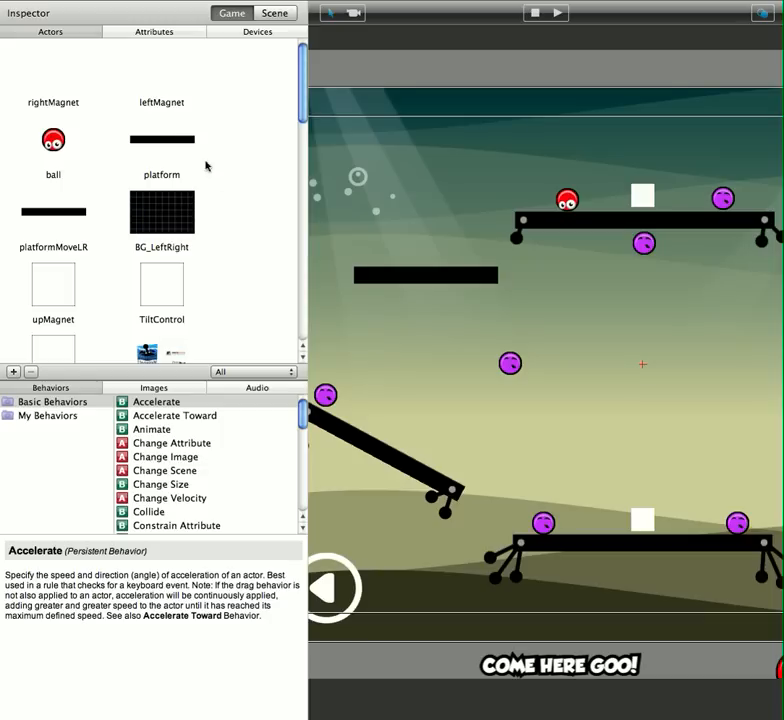
mouse_move(644, 522)
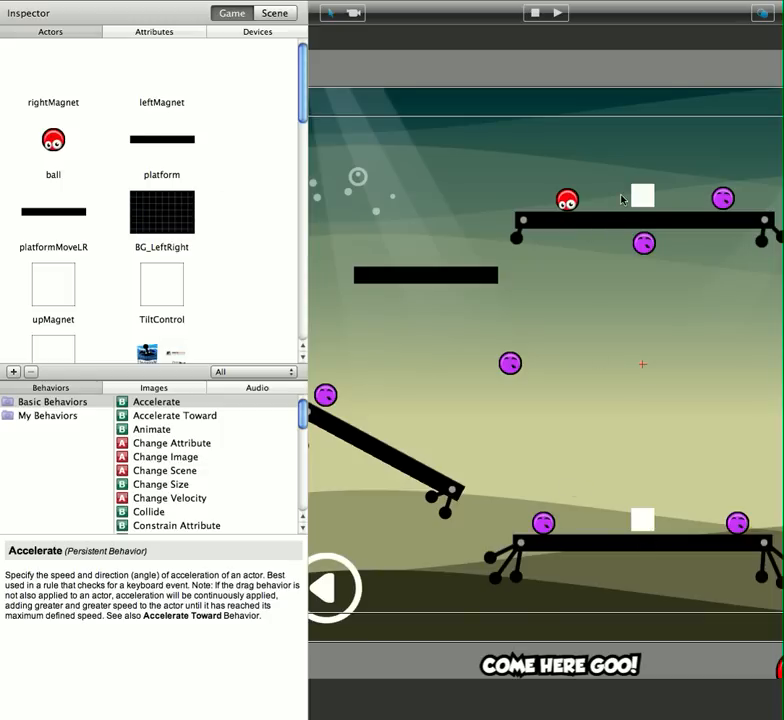
mouse_move(648, 518)
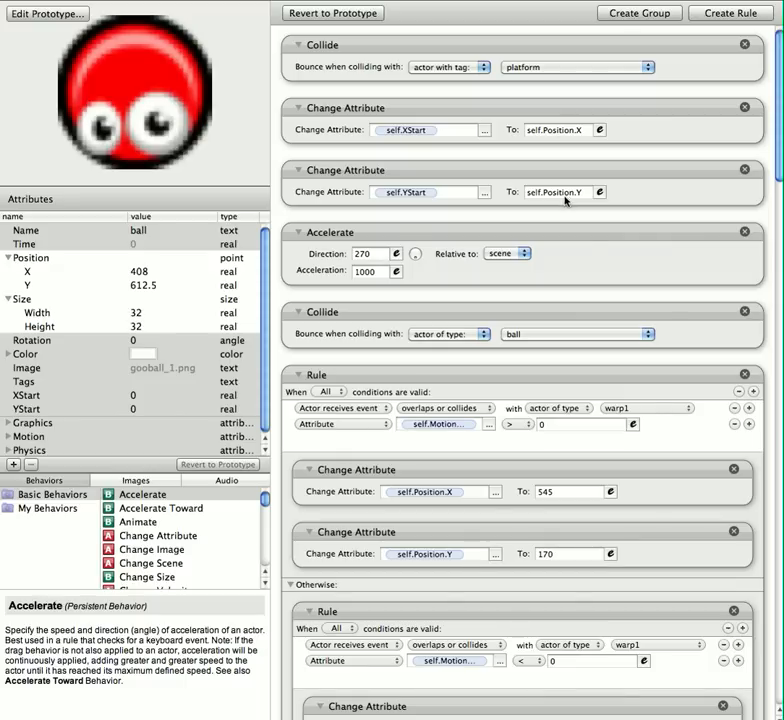
mouse_move(758, 412)
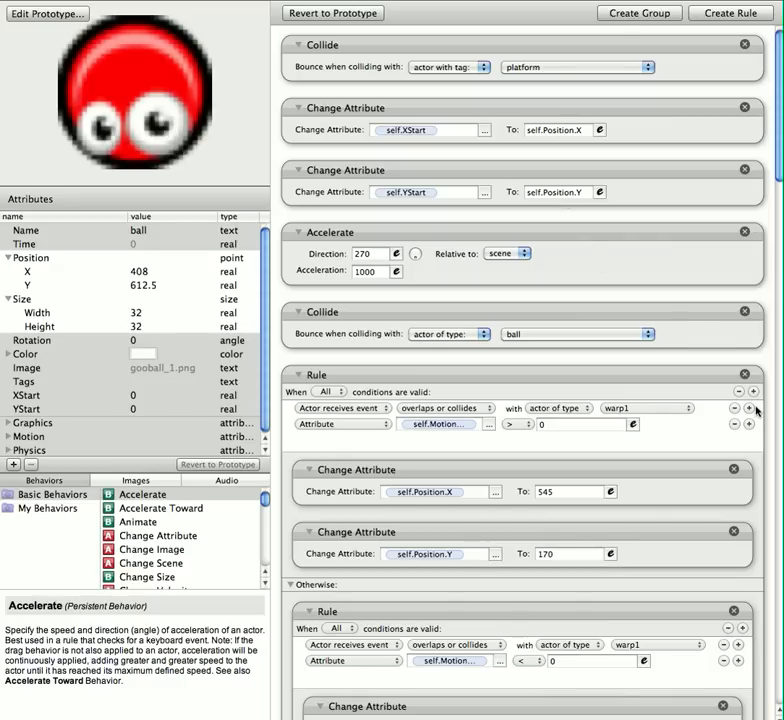
- Show the ball actor's behaviors, reaching the rule that sets X 545, Y 170 on overlapping warp1
scroll(down, 3)
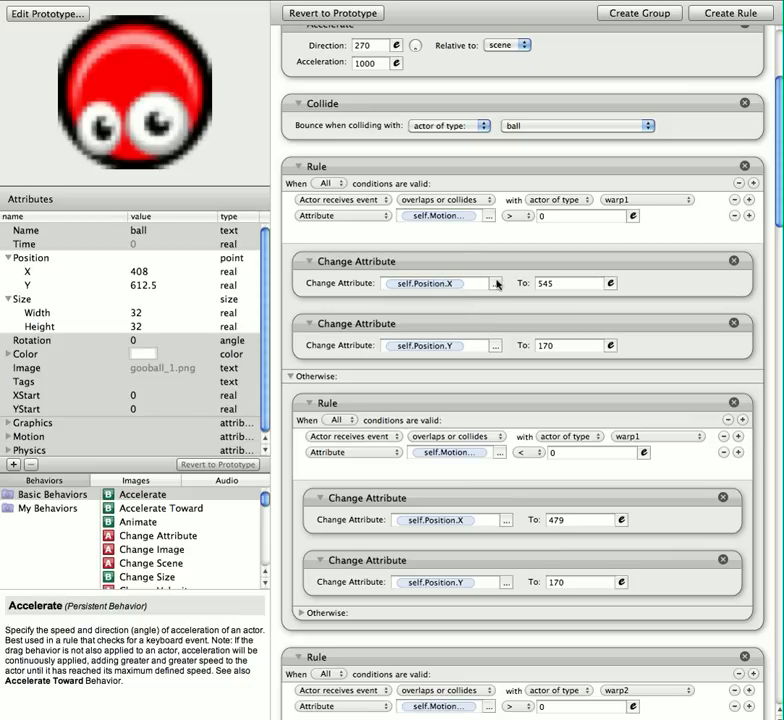
click(570, 284)
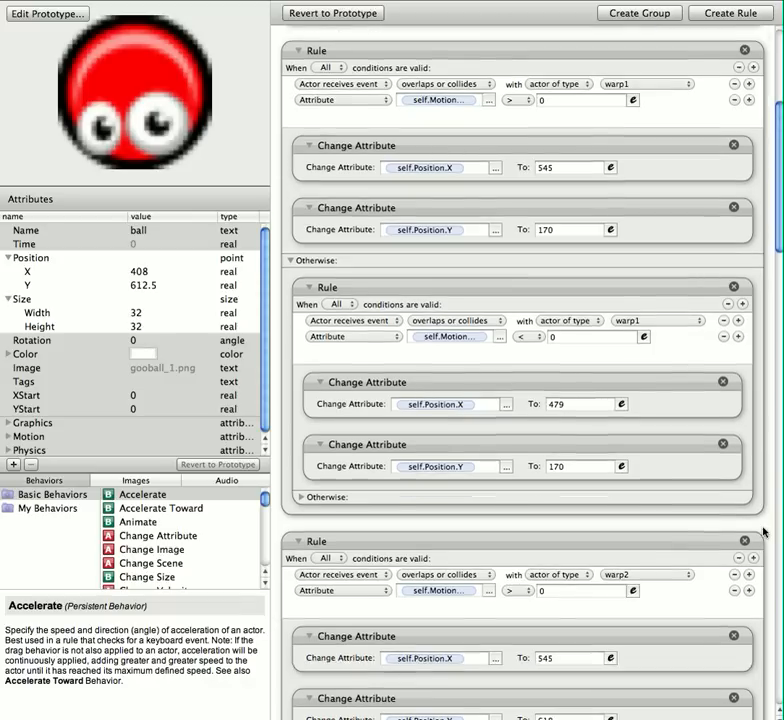
scroll(down, 3)
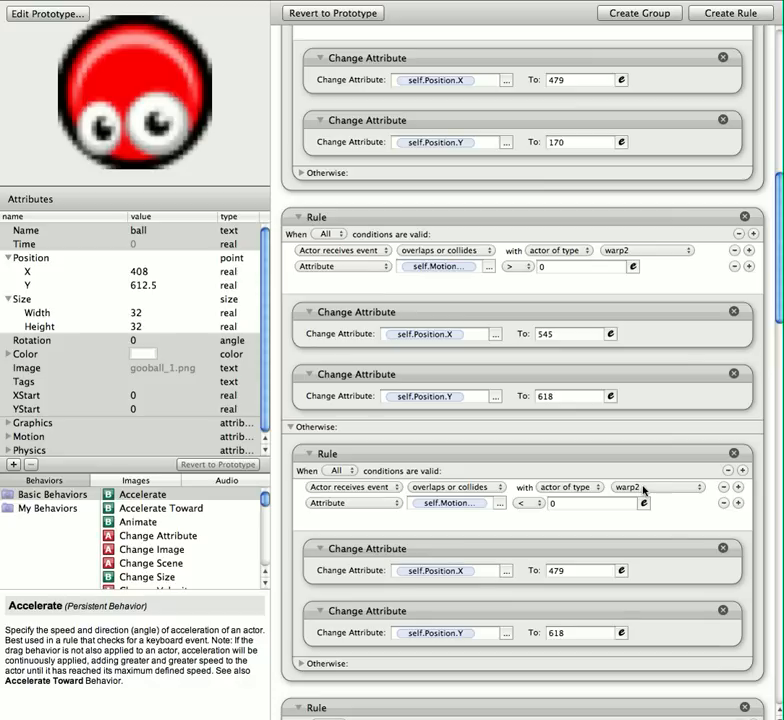
mouse_move(644, 492)
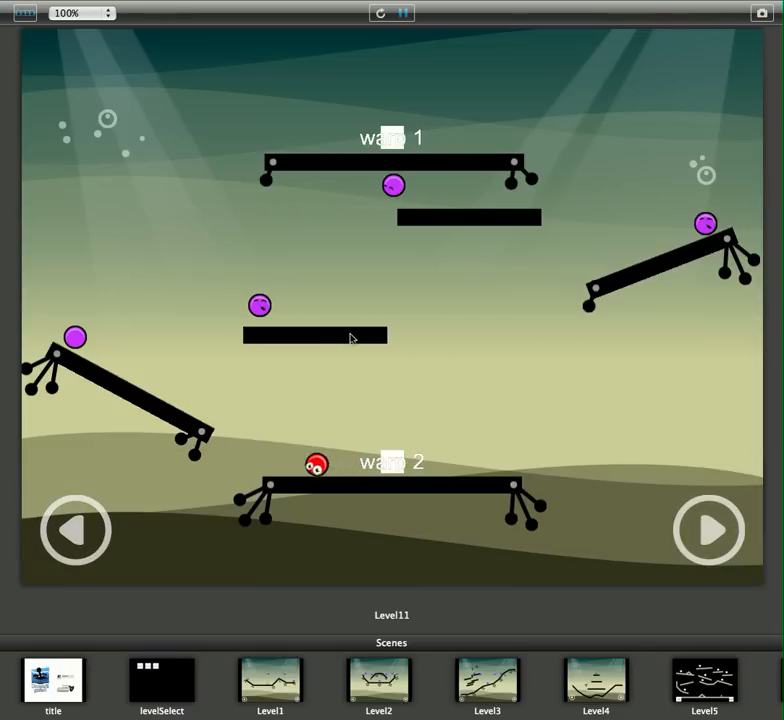
- Run the Level11 preview so the ball warps from warp 2 up to warp 1
click(708, 530)
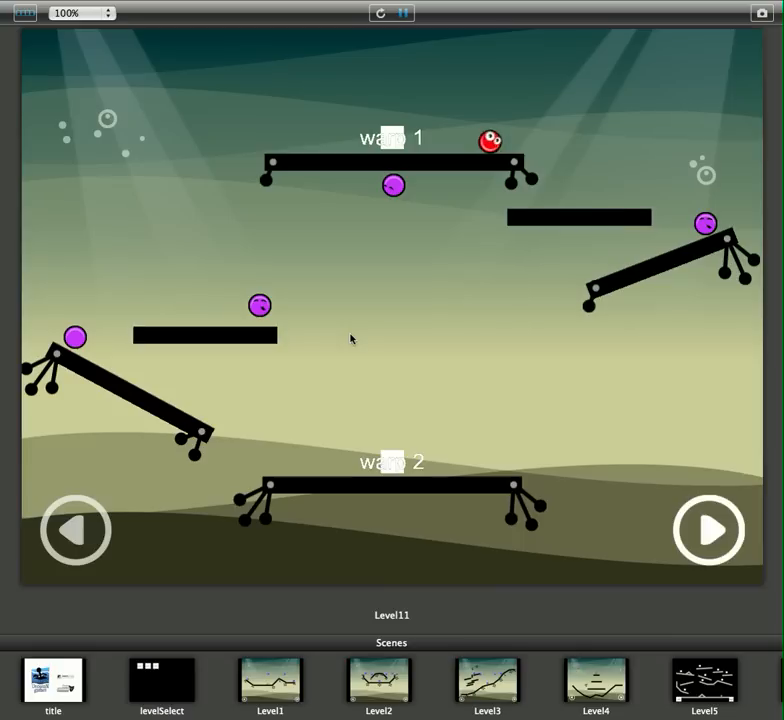